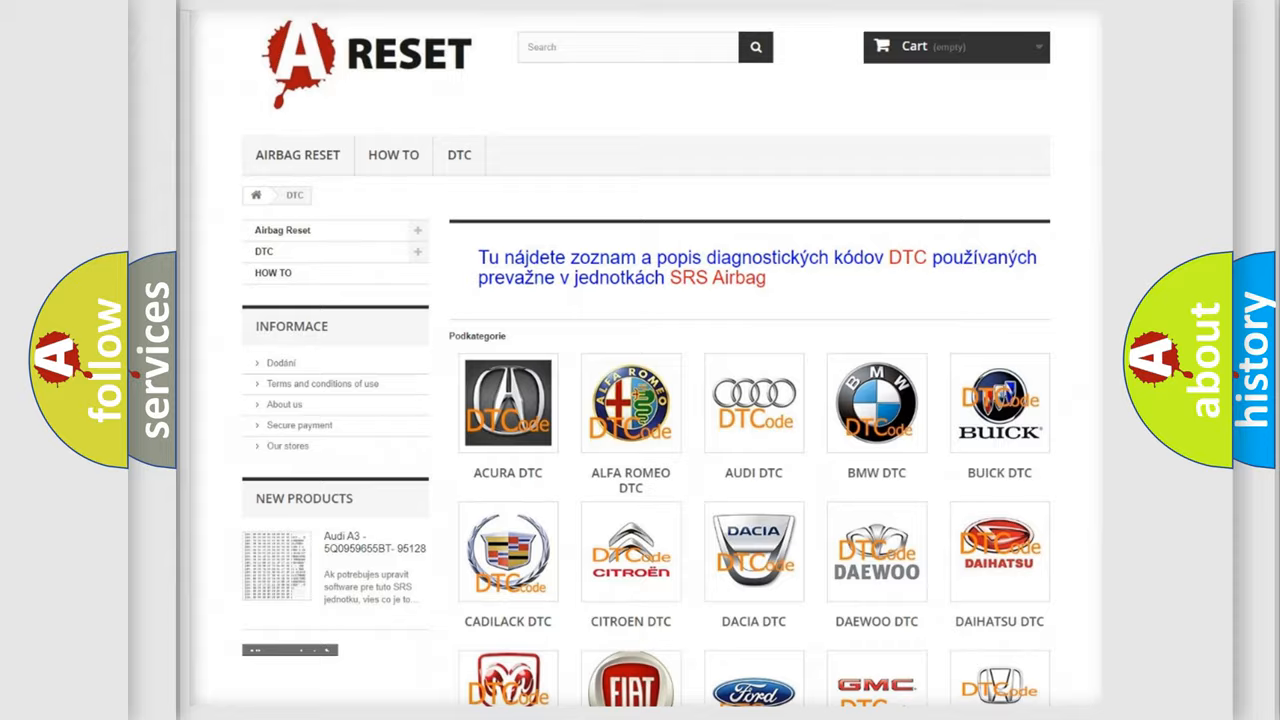
Scroll the DTC brand list down until the Toyota DTC entry is visible.
{"action": "scroll", "scroll_direction": "down", "scroll_amount": 3}
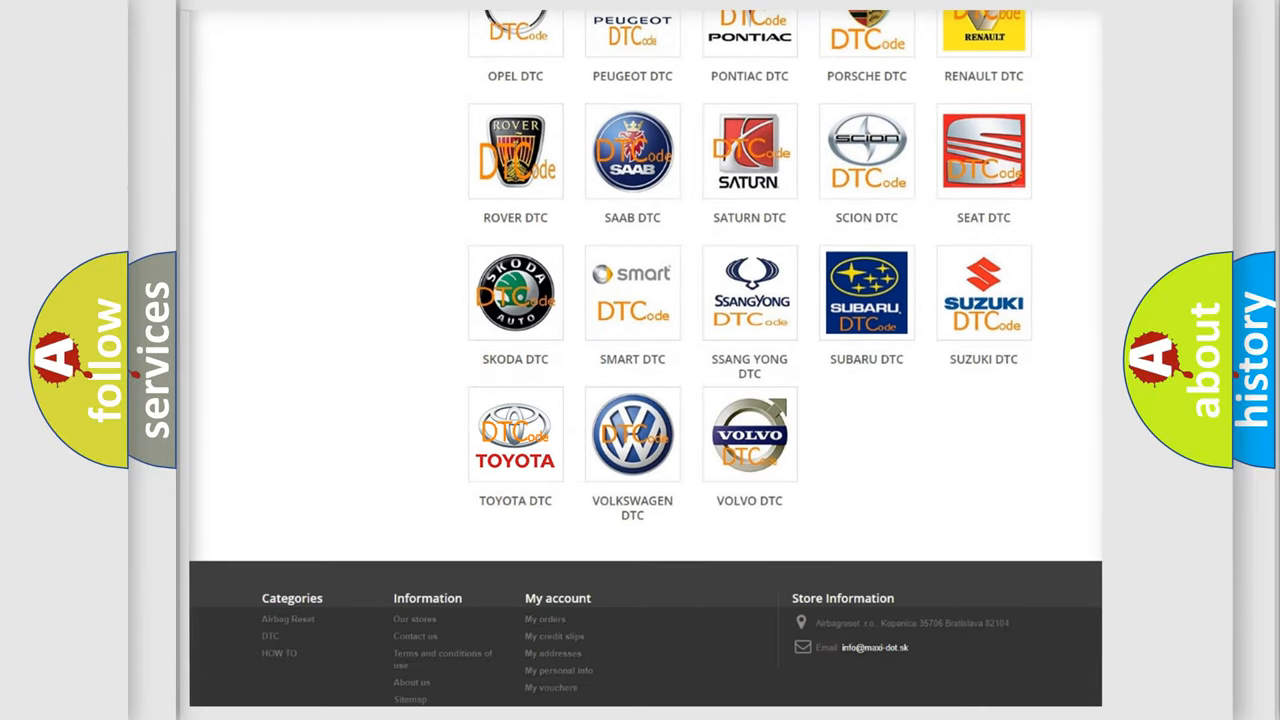
Open the Toyota DTC subcategory and scroll into its code list.
{"action": "left_click", "coordinate": [516, 434]}
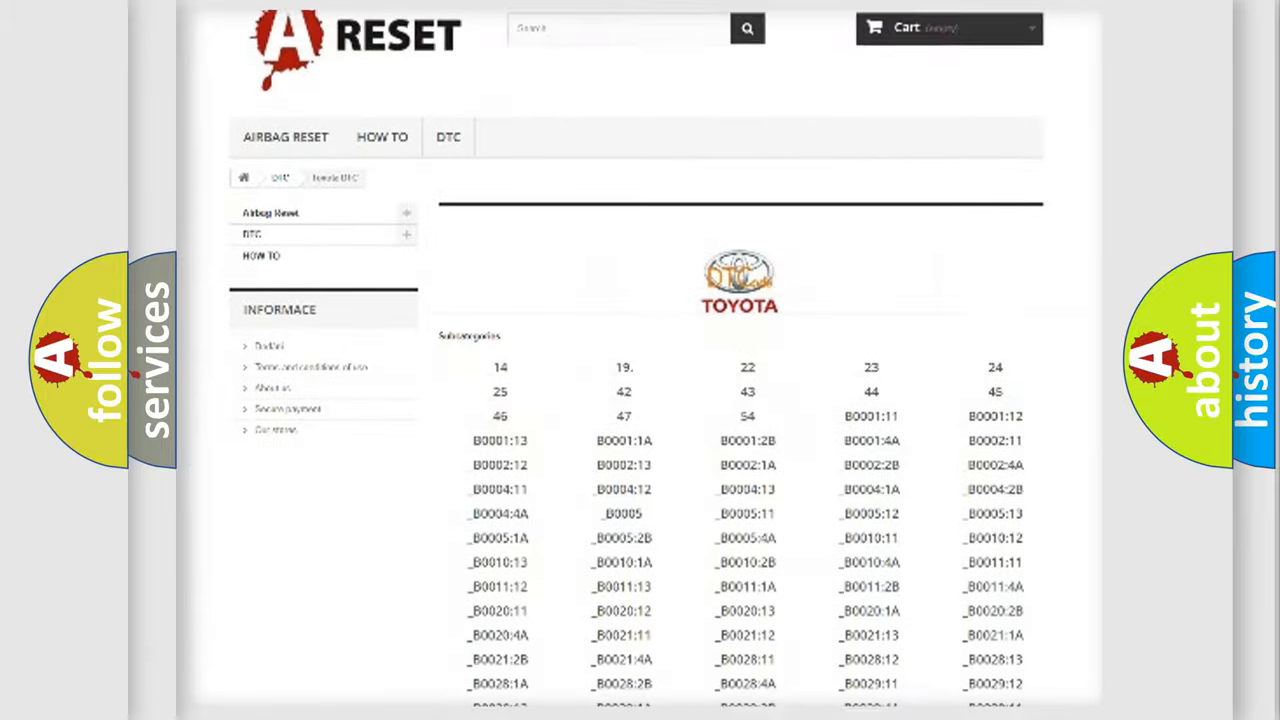
{"action": "scroll", "scroll_direction": "down", "scroll_amount": 3}
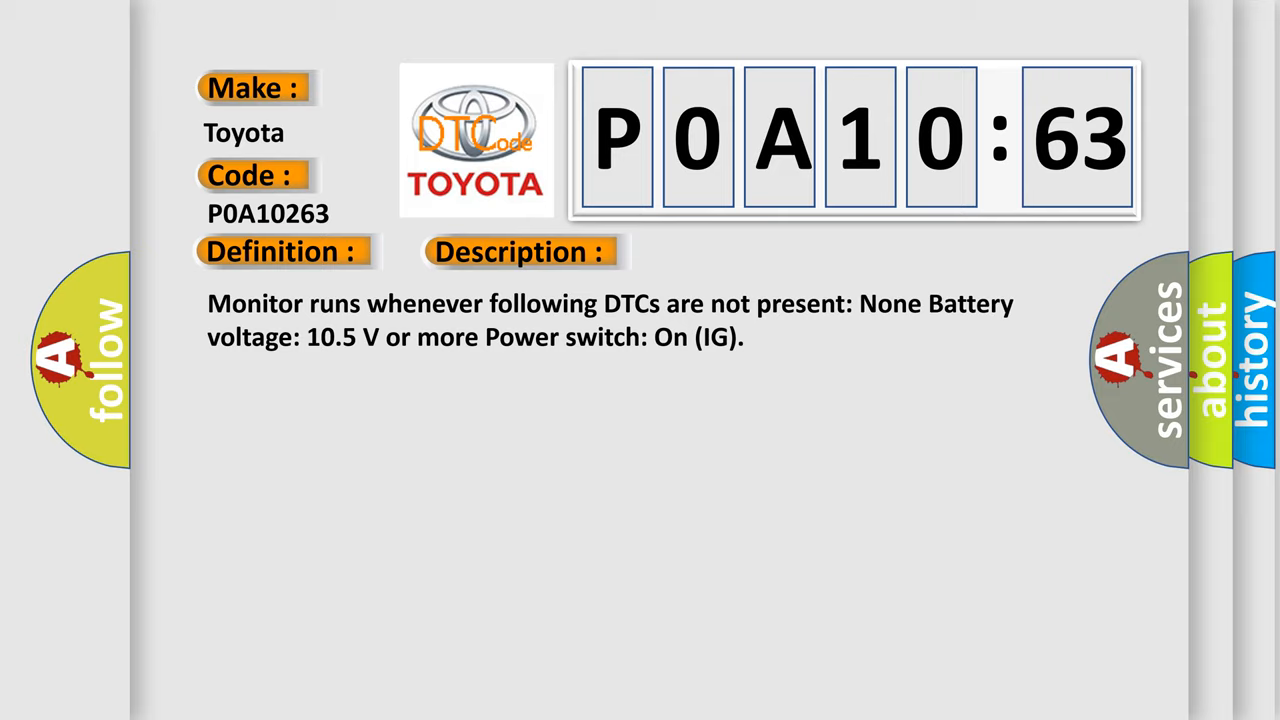
Open the P0A10263 entry showing its definition, description and CAN bus fault cause.
{"action": "left_click", "coordinate": [732, 252]}
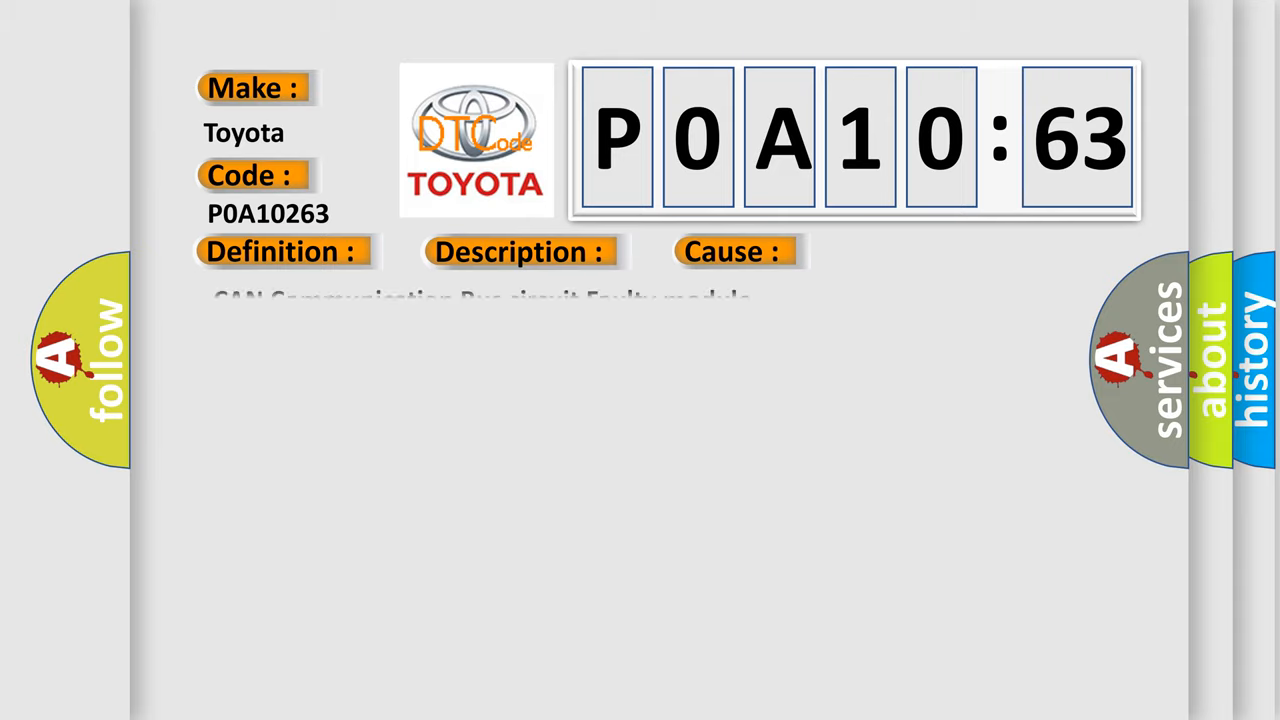